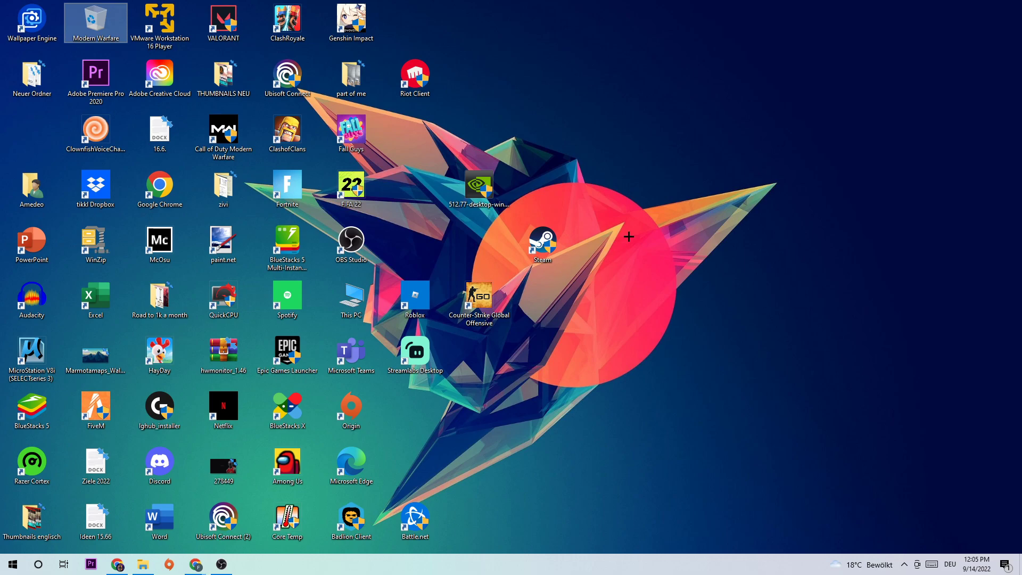
{"action": "mouse_move", "coordinate": [446, 544]}
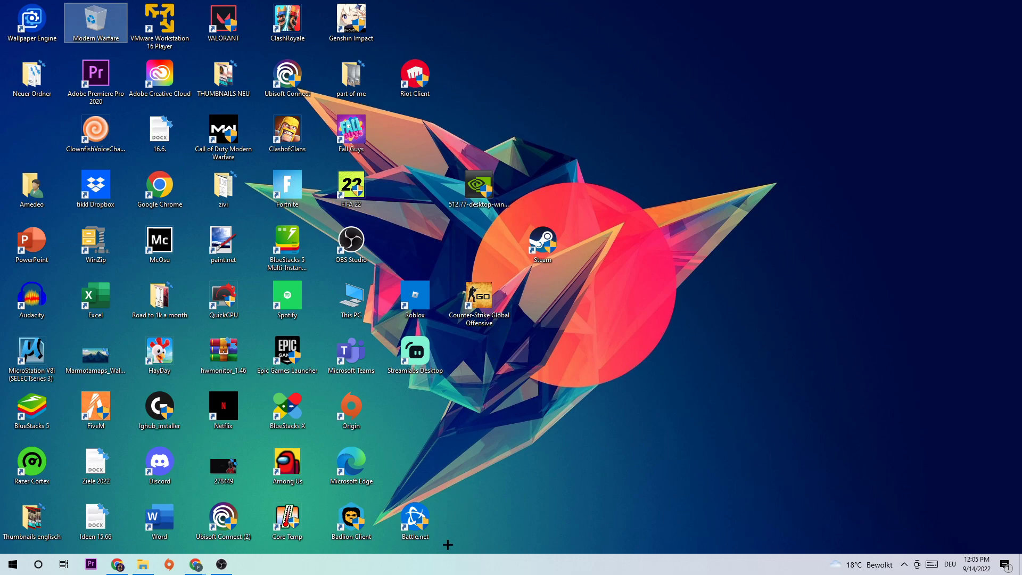
Review running background processes in Task Manager and end unneeded ones, then return to the desktop.
{"action": "right_click", "coordinate": [448, 545]}
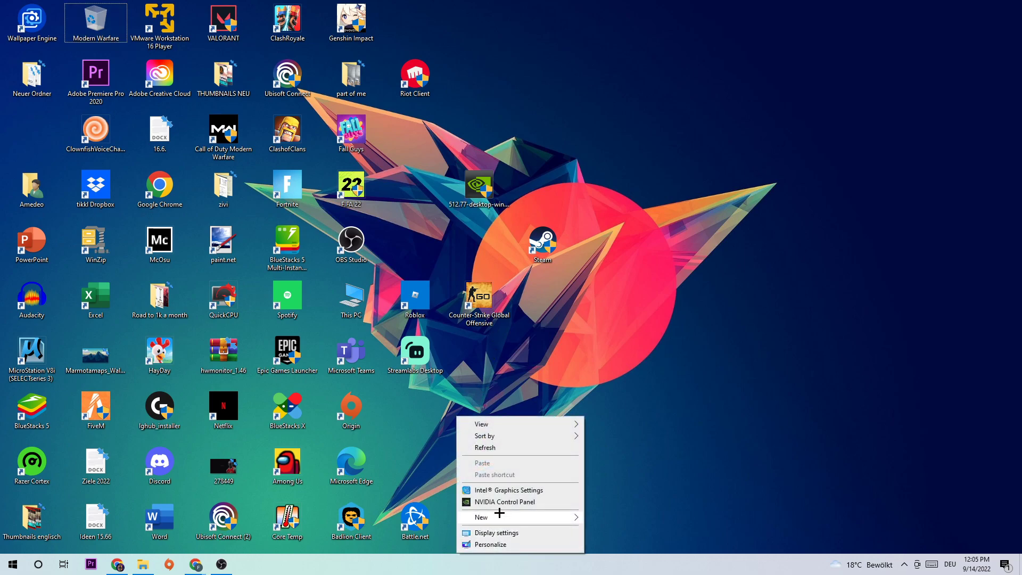
{"action": "left_click", "coordinate": [223, 190]}
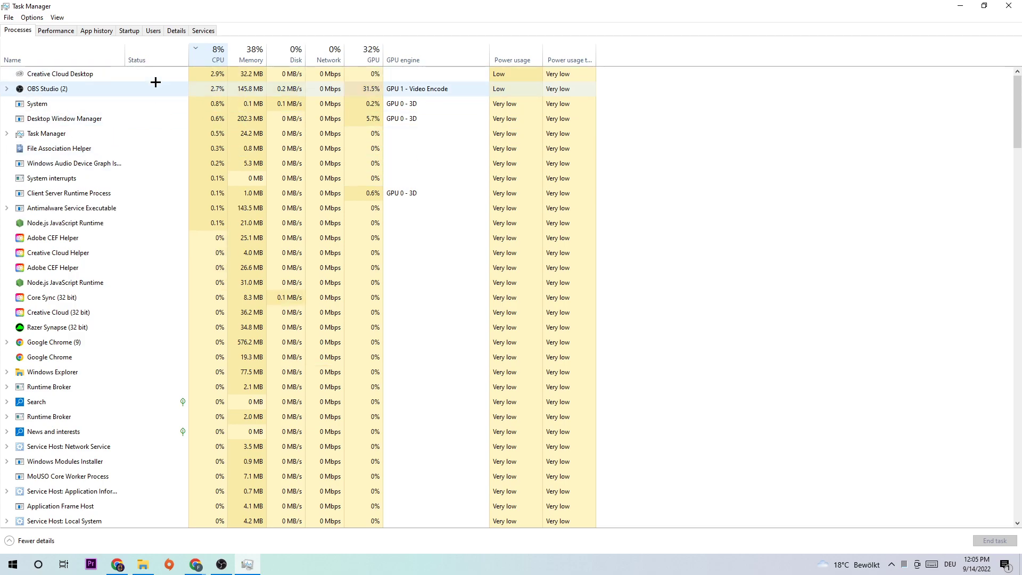
{"action": "right_click", "coordinate": [47, 88]}
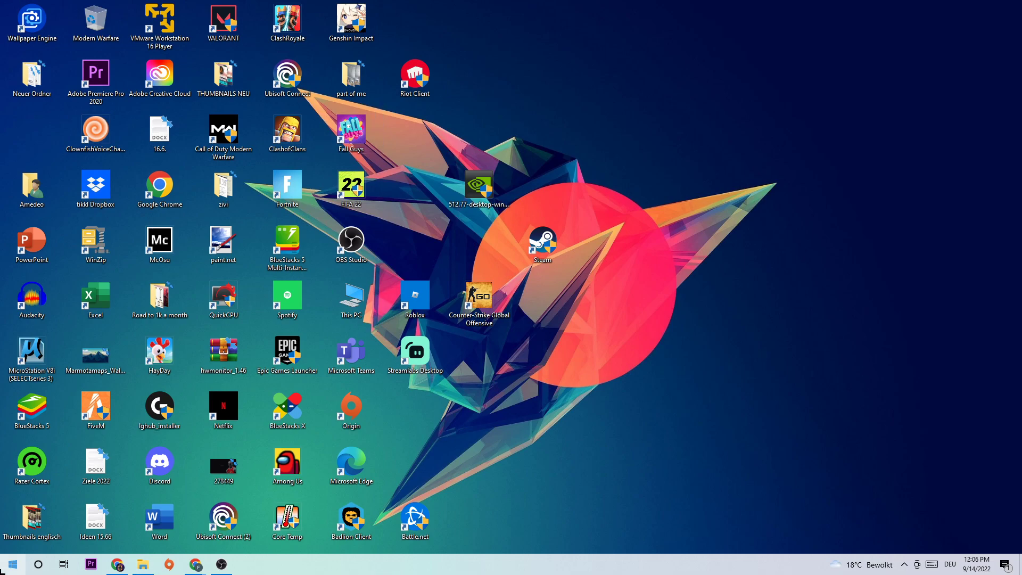
Show the Gaming settings with Xbox Game Bar switched off.
{"action": "left_click", "coordinate": [245, 564]}
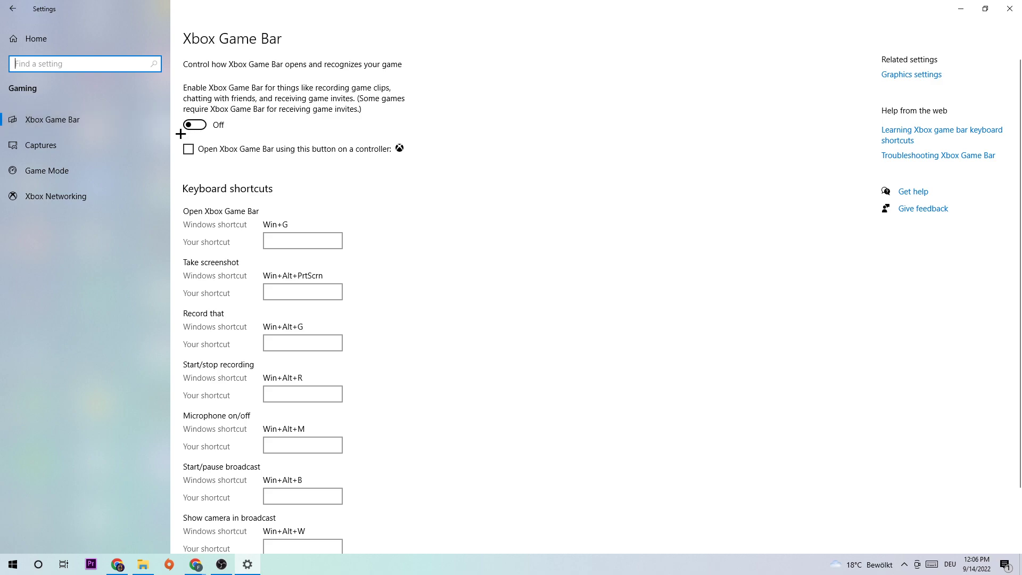
Show the Captures page with background recording while playing turned off.
{"action": "left_click", "coordinate": [40, 144]}
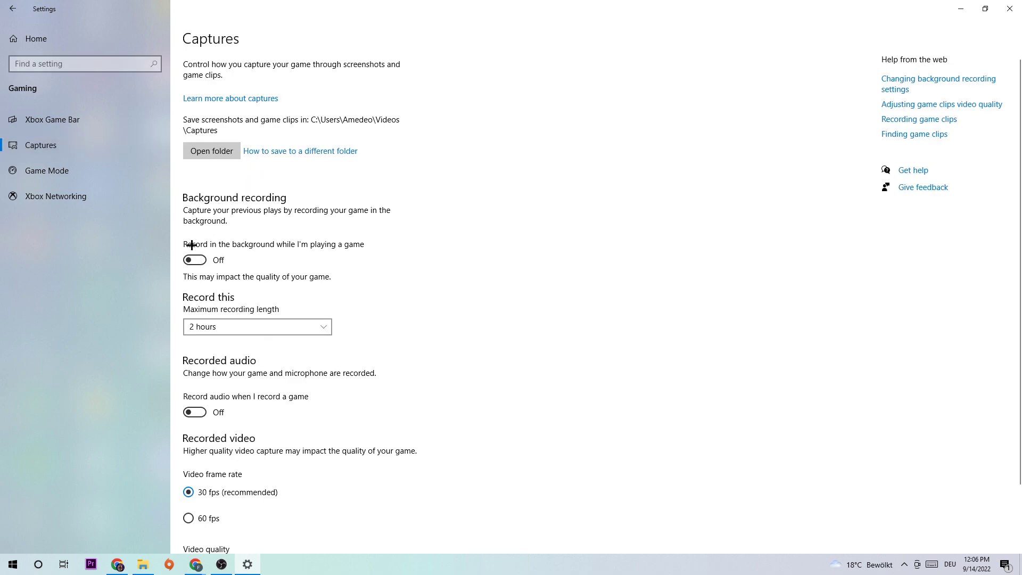
{"action": "mouse_move", "coordinate": [360, 247]}
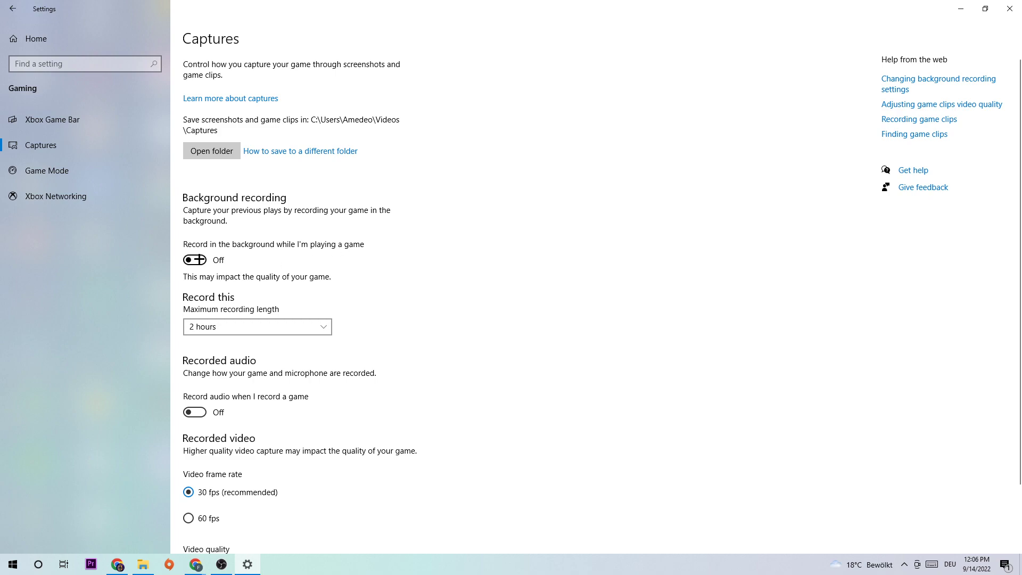
{"action": "mouse_move", "coordinate": [269, 271]}
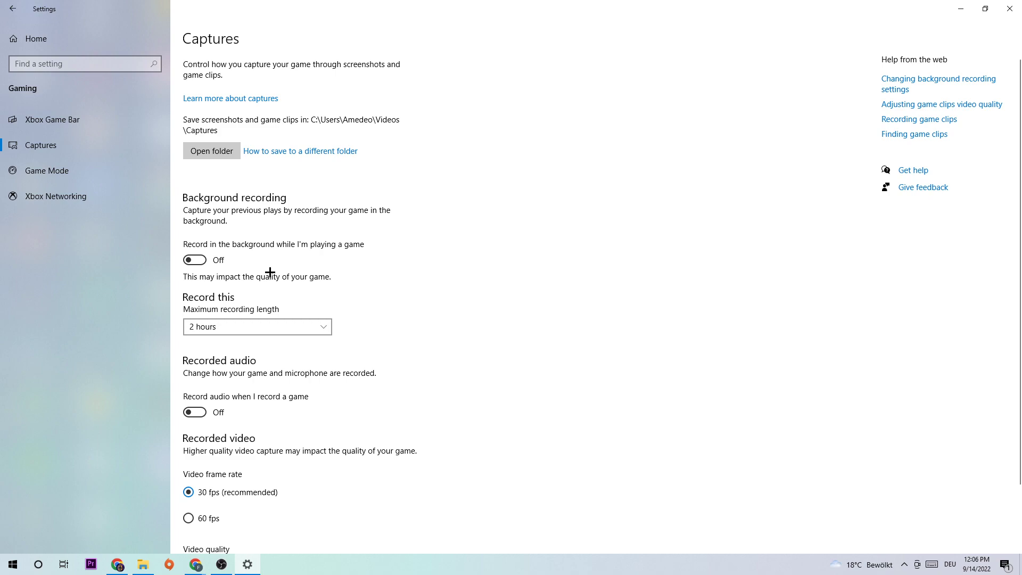
{"action": "mouse_move", "coordinate": [276, 273]}
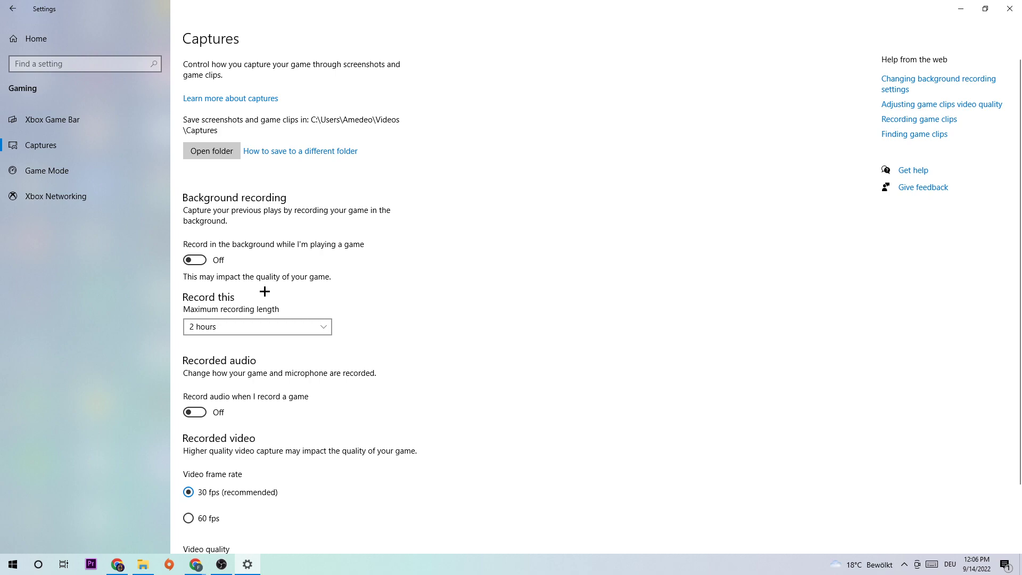
{"action": "mouse_move", "coordinate": [265, 231]}
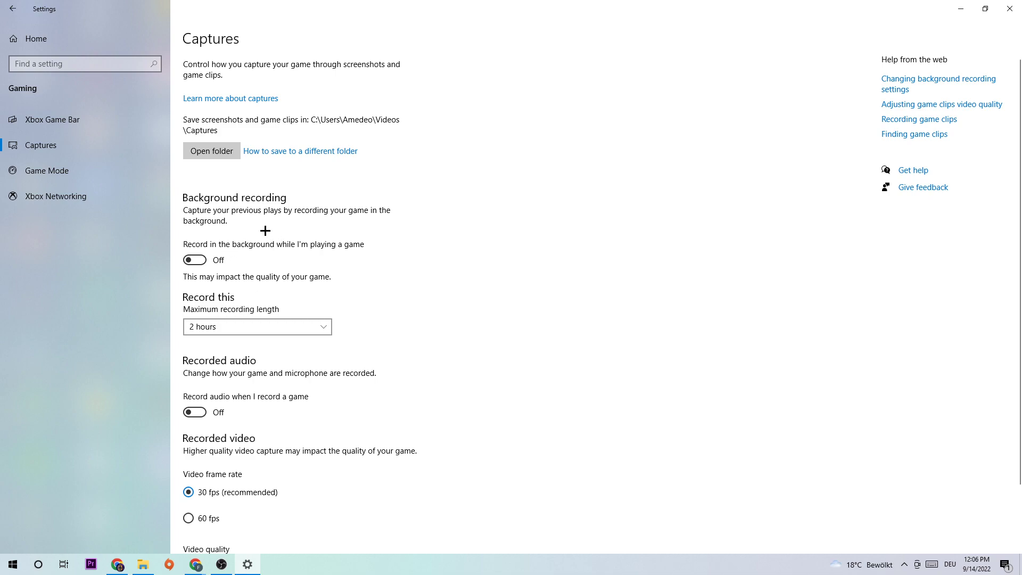
{"action": "mouse_move", "coordinate": [149, 179]}
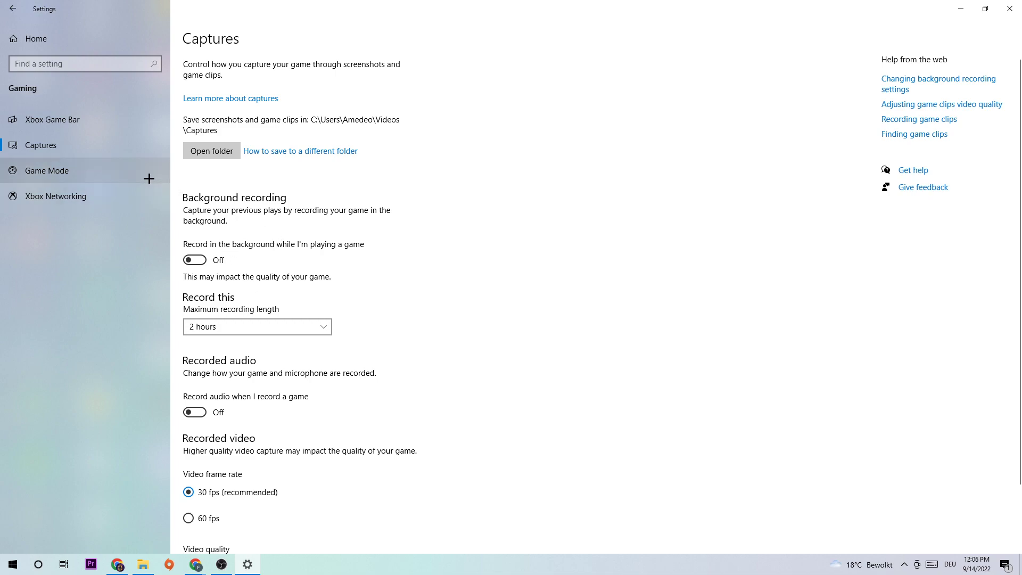
Verify Game Mode is switched on, then close Settings.
{"action": "left_click", "coordinate": [46, 170]}
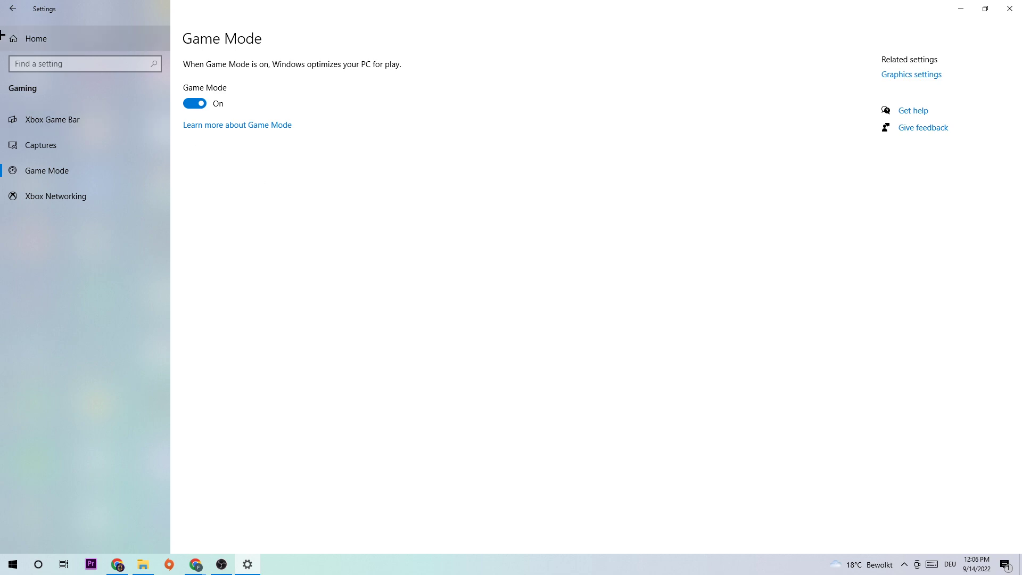
{"action": "left_click", "coordinate": [12, 8]}
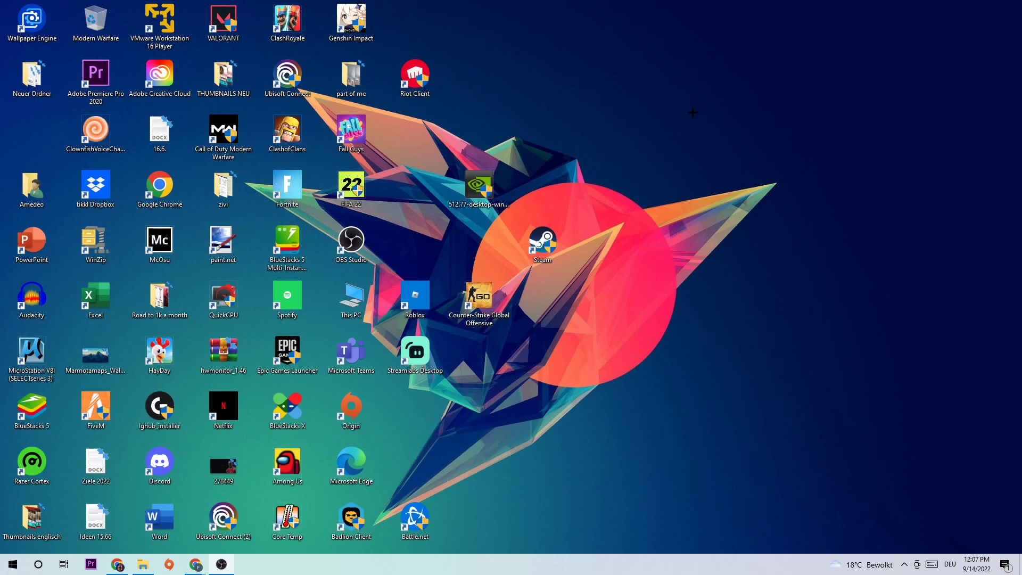
Move the NVIDIA 512.77 driver installer icon to an empty desktop spot up and right.
{"action": "left_click_drag", "start_coordinate": [479, 189], "coordinate": [414, 248]}
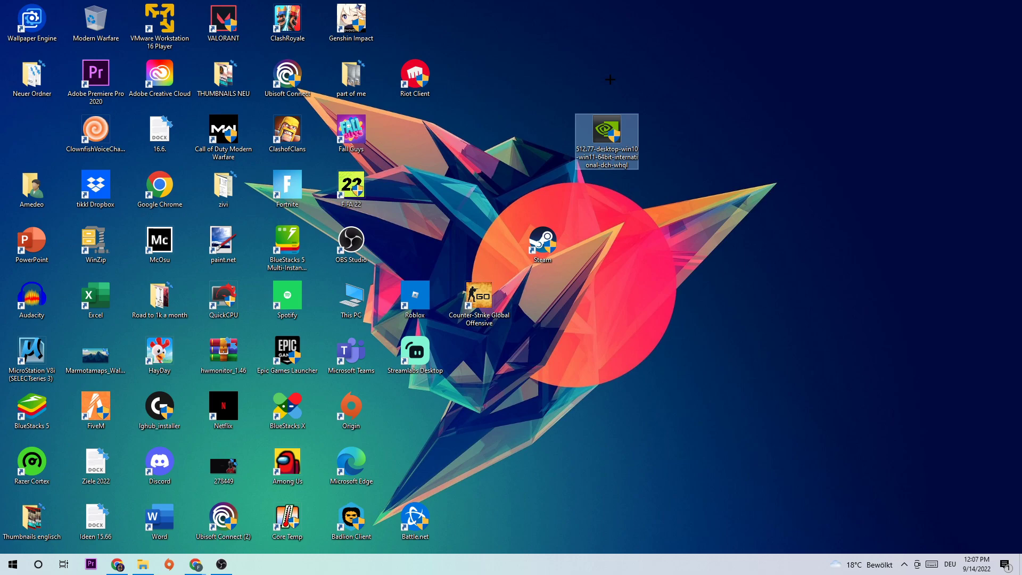
{"action": "mouse_move", "coordinate": [542, 35]}
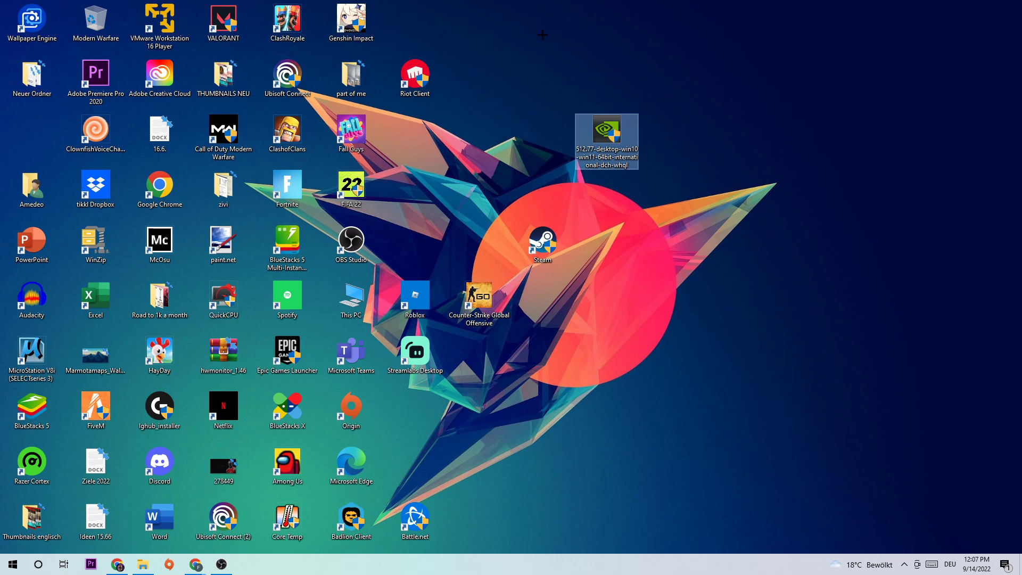